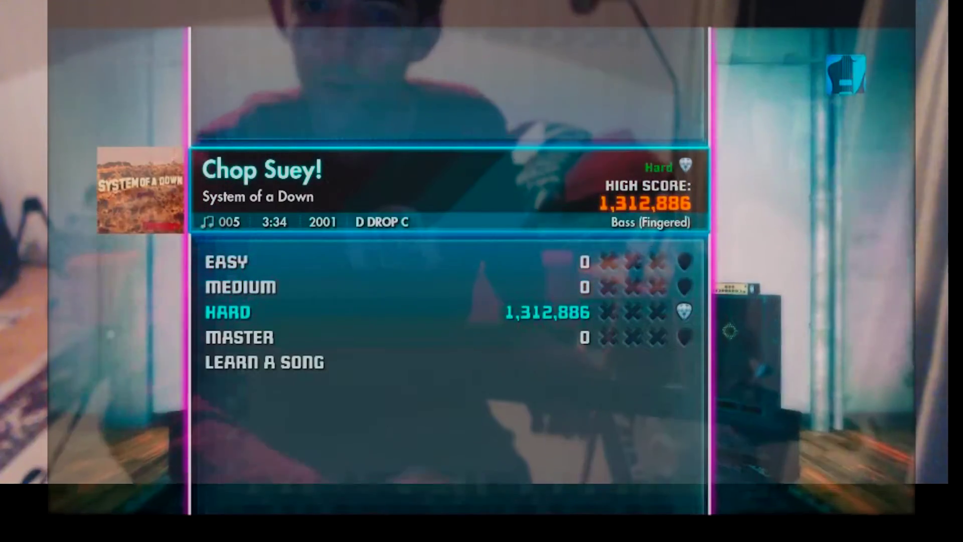
# - Launch Chop Suey! on bass at Hard difficulty
pyautogui.click(227, 312)
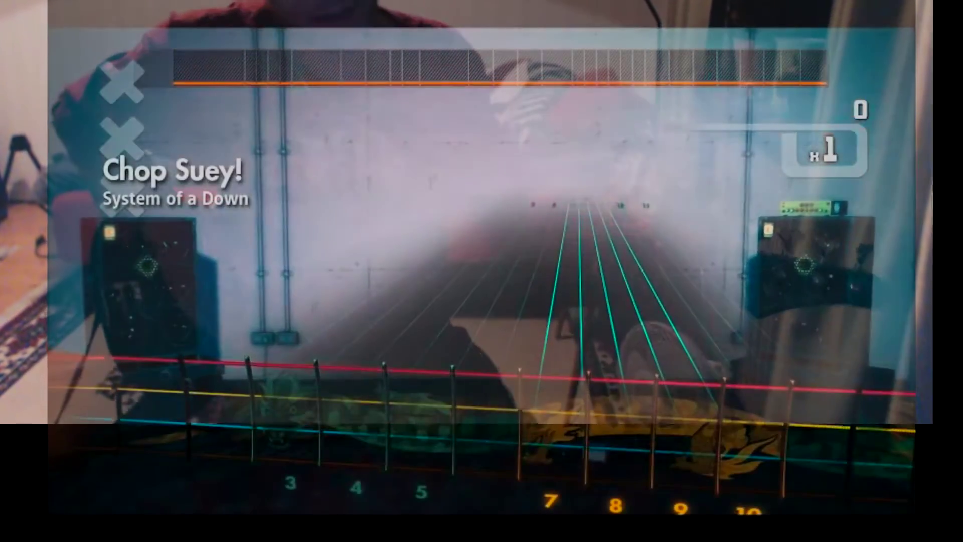